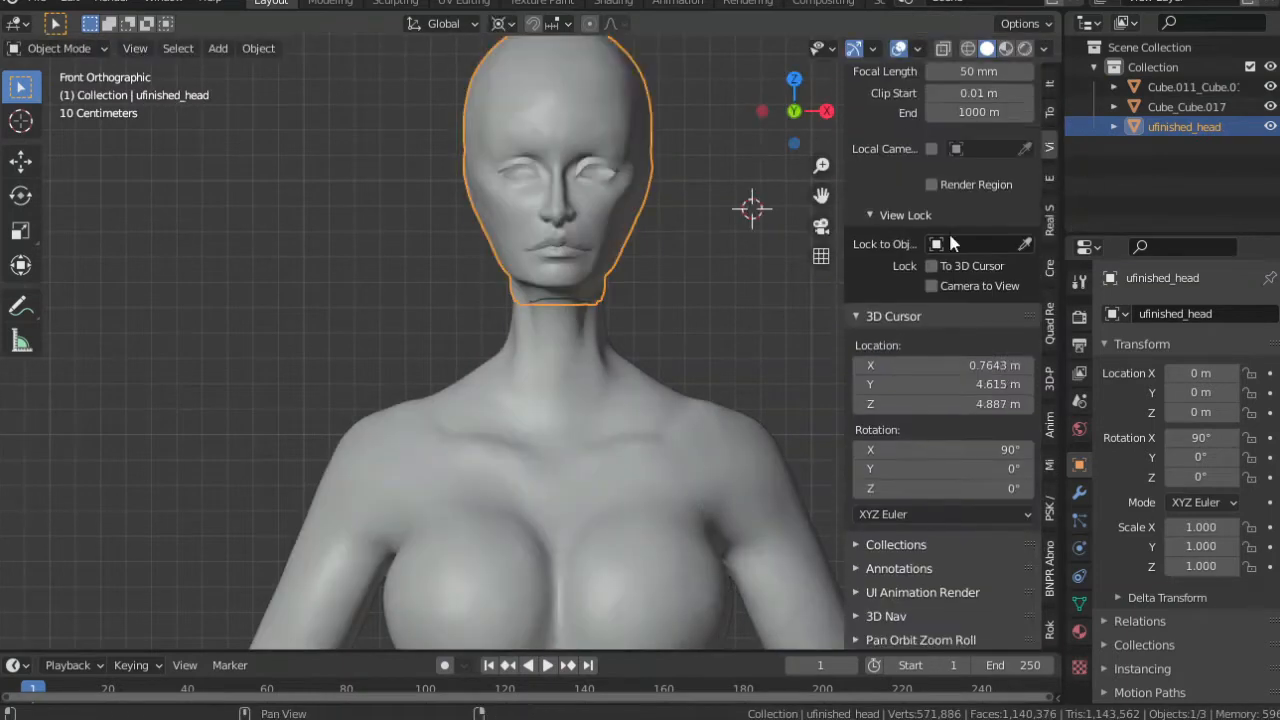
Step: Isolate ufinished_head in Local View, tweak its scale, and sculpt with the Smooth brush
key("s")
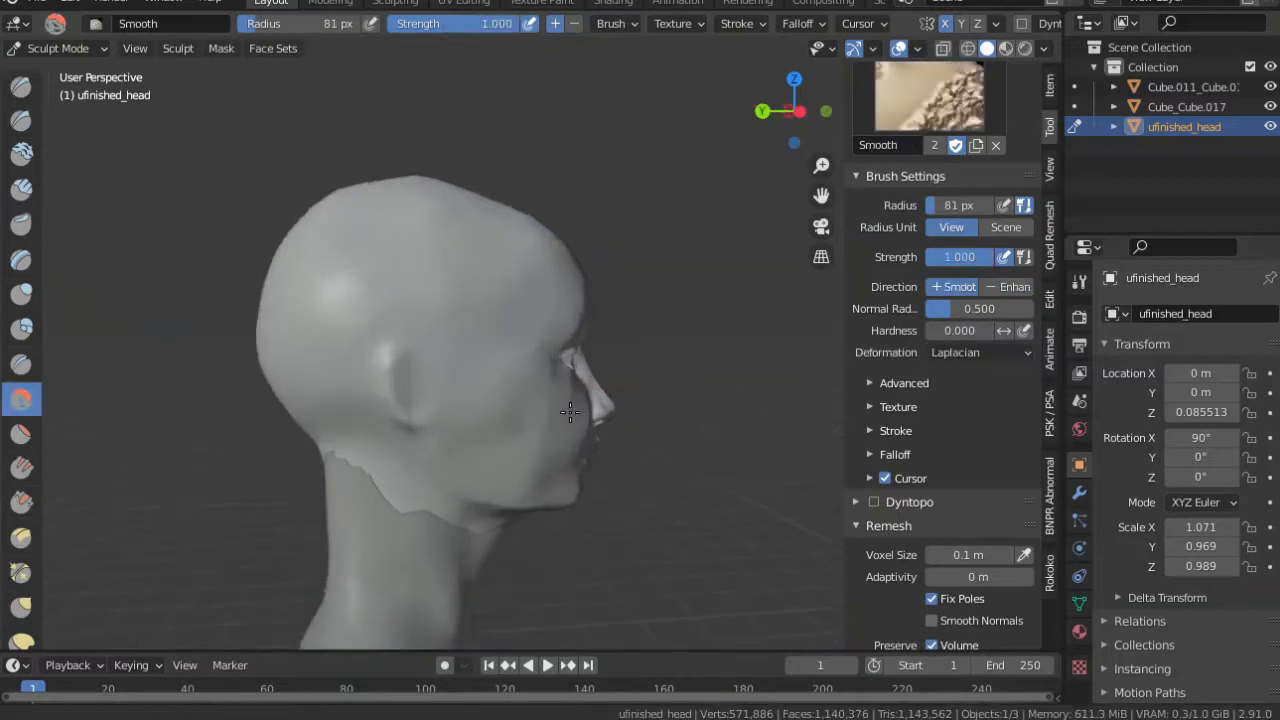
Step: Remesh the unfinished head with a 0.005 m voxel size
left_click(941, 451)
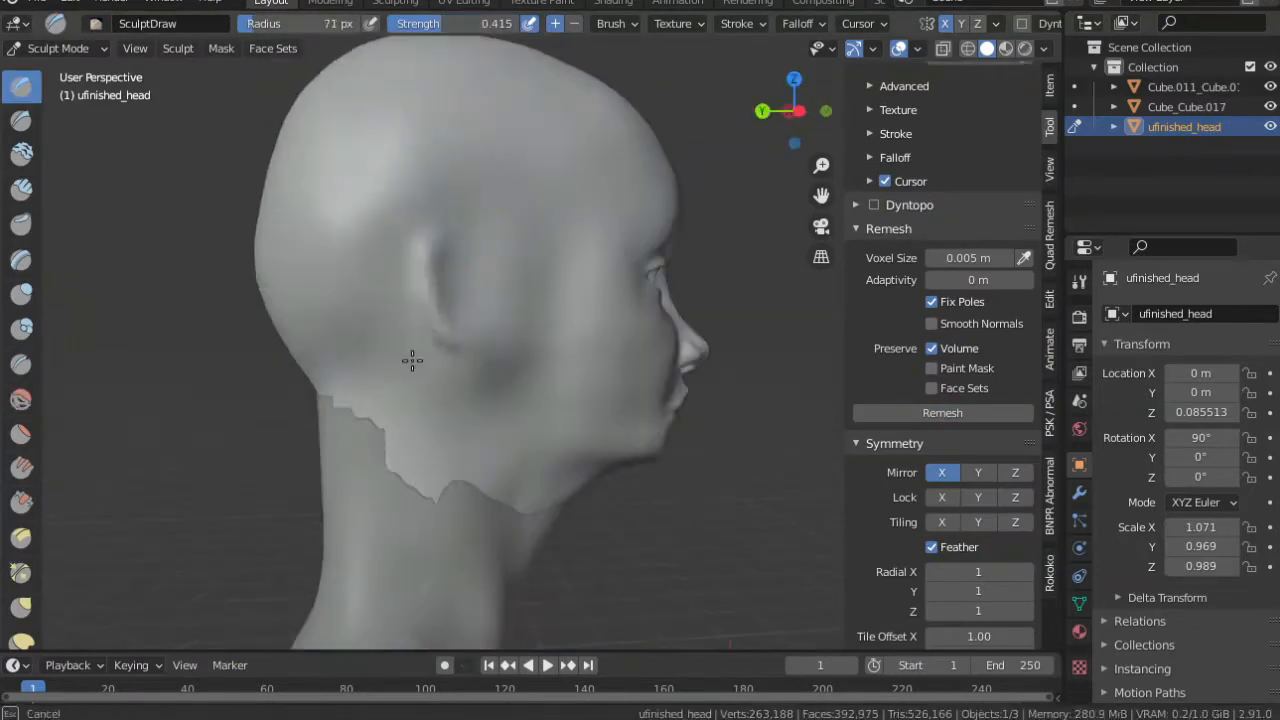
Step: Sculpt the eye area, nose and cheeks, fuller lips, and the hollow beneath the lower lip
left_click(22, 398)
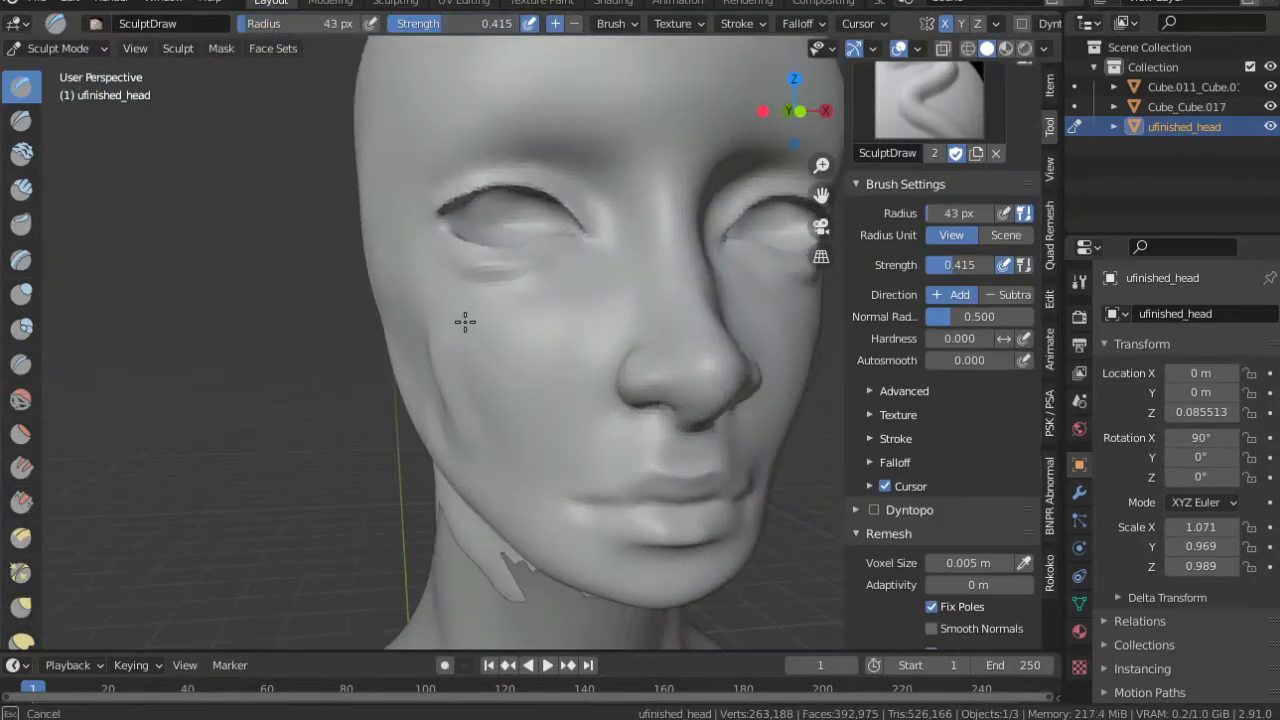
left_click(22, 398)
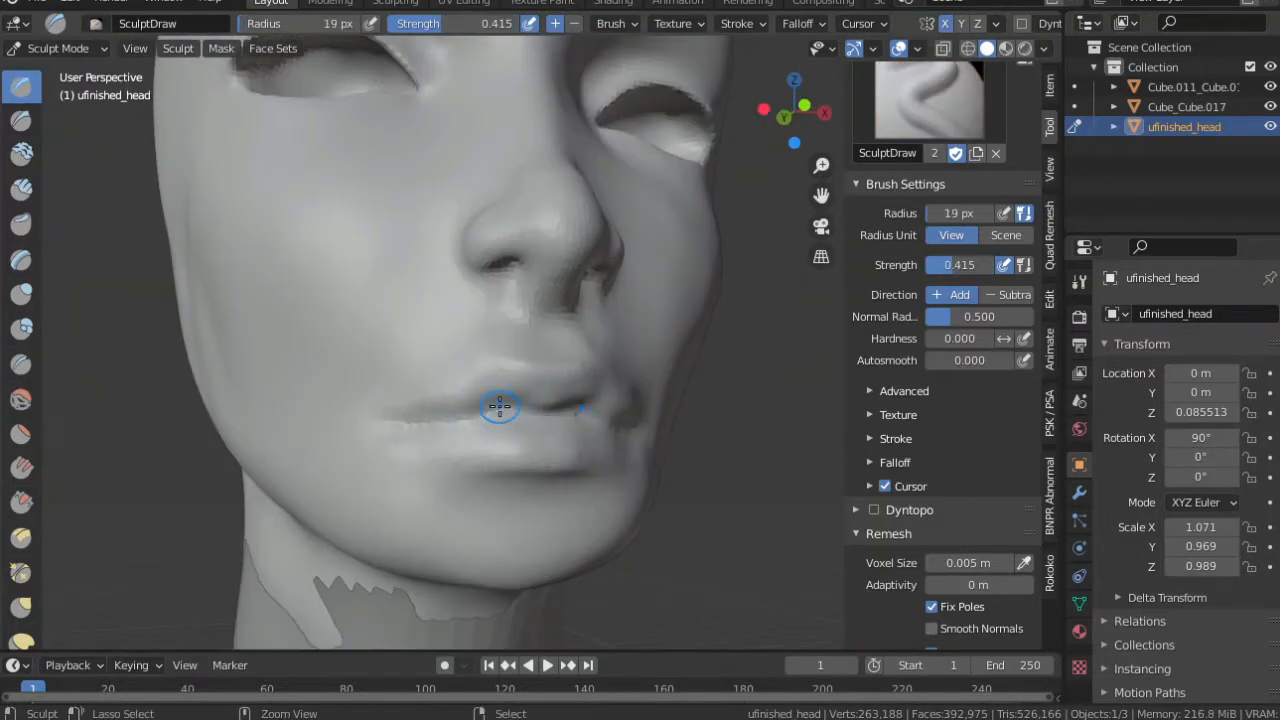
left_click(22, 398)
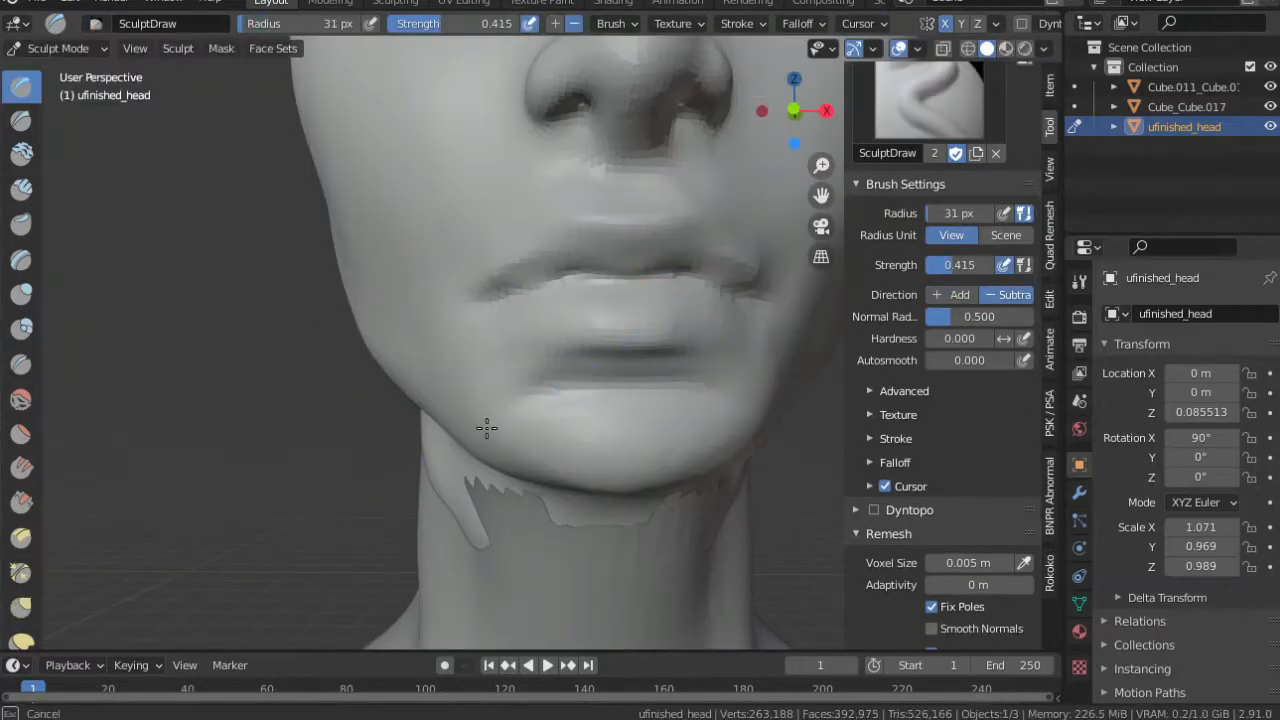
left_click(22, 398)
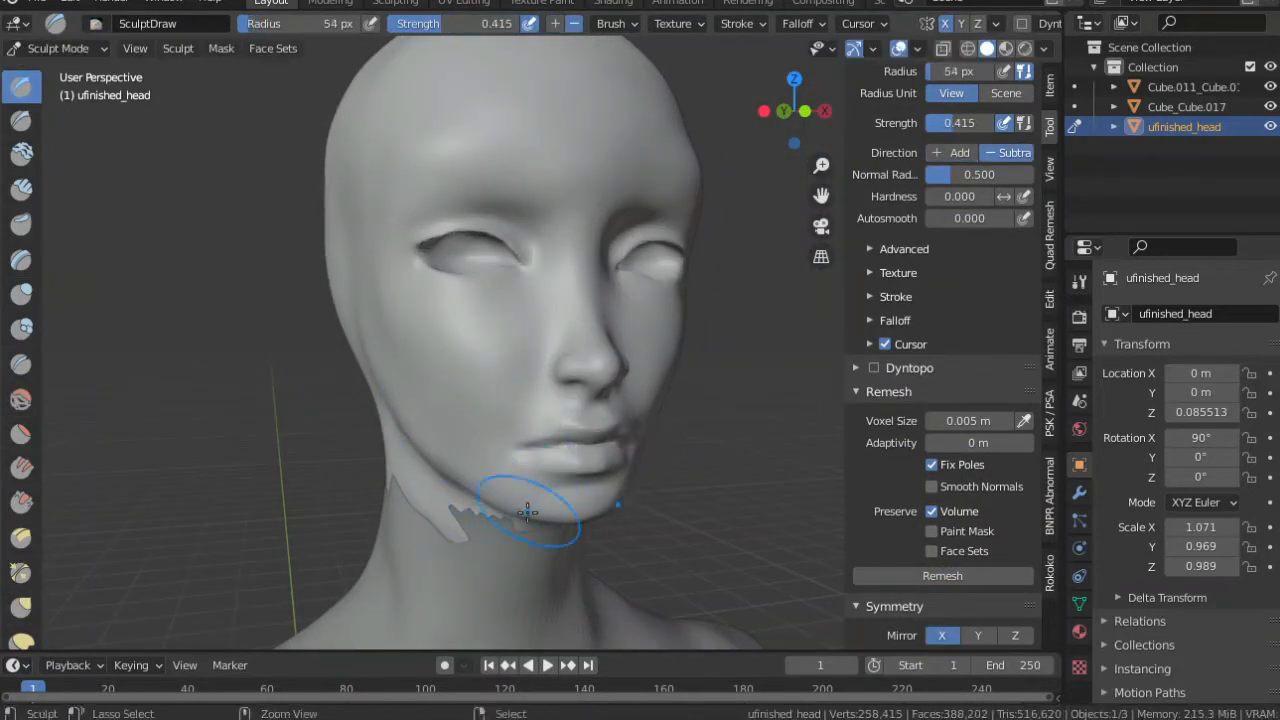
Step: Refine the eye sockets and lips with the Draw brush, then lower the head's vertex count
left_click(22, 398)
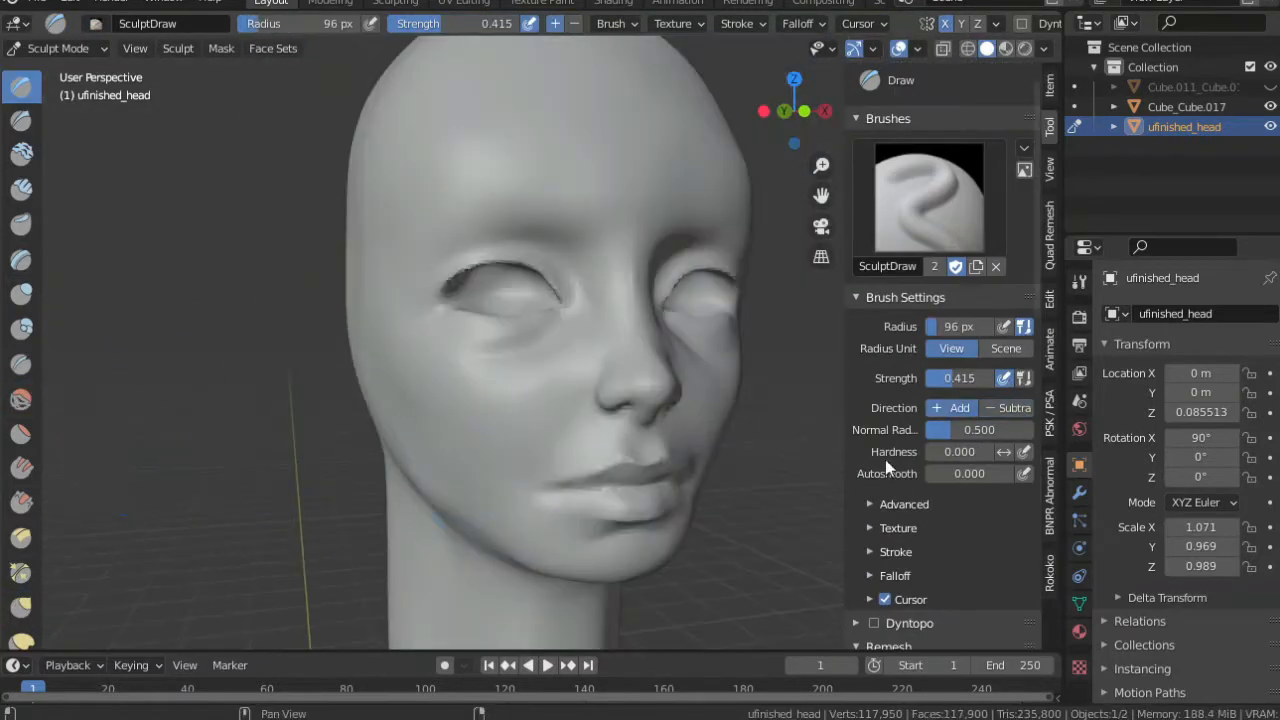
Step: Soften the cheek area of the face with the Smooth brush
left_click(22, 398)
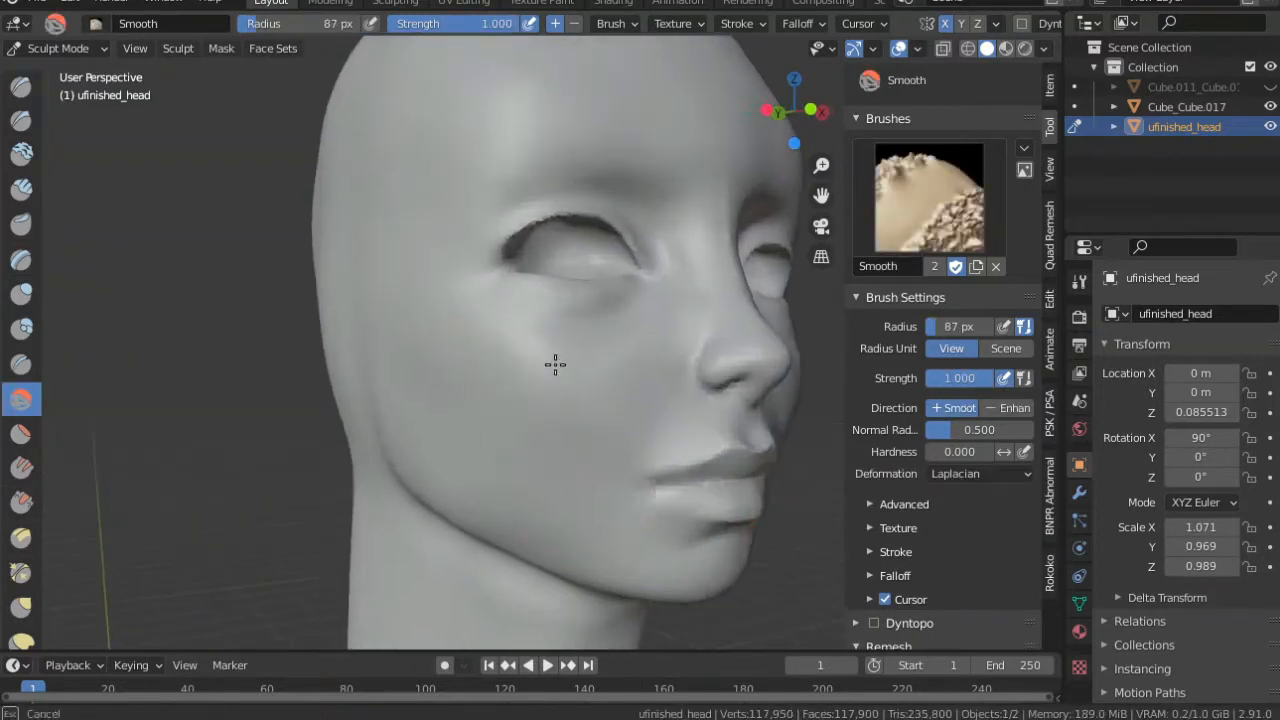
left_click_drag(555, 360, 585, 362)
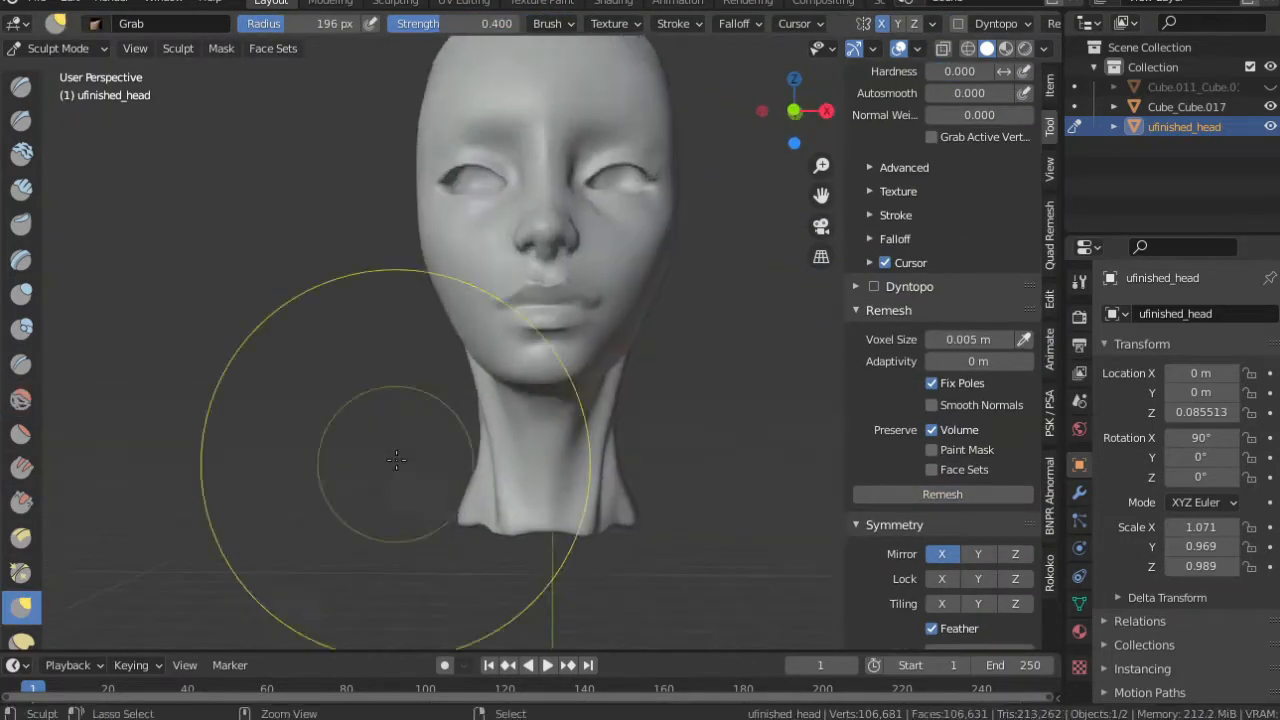
Step: Pull the neck into a slimmer shape before sculpting lips on the Key 1 shape key
left_click_drag(395, 460, 680, 405)
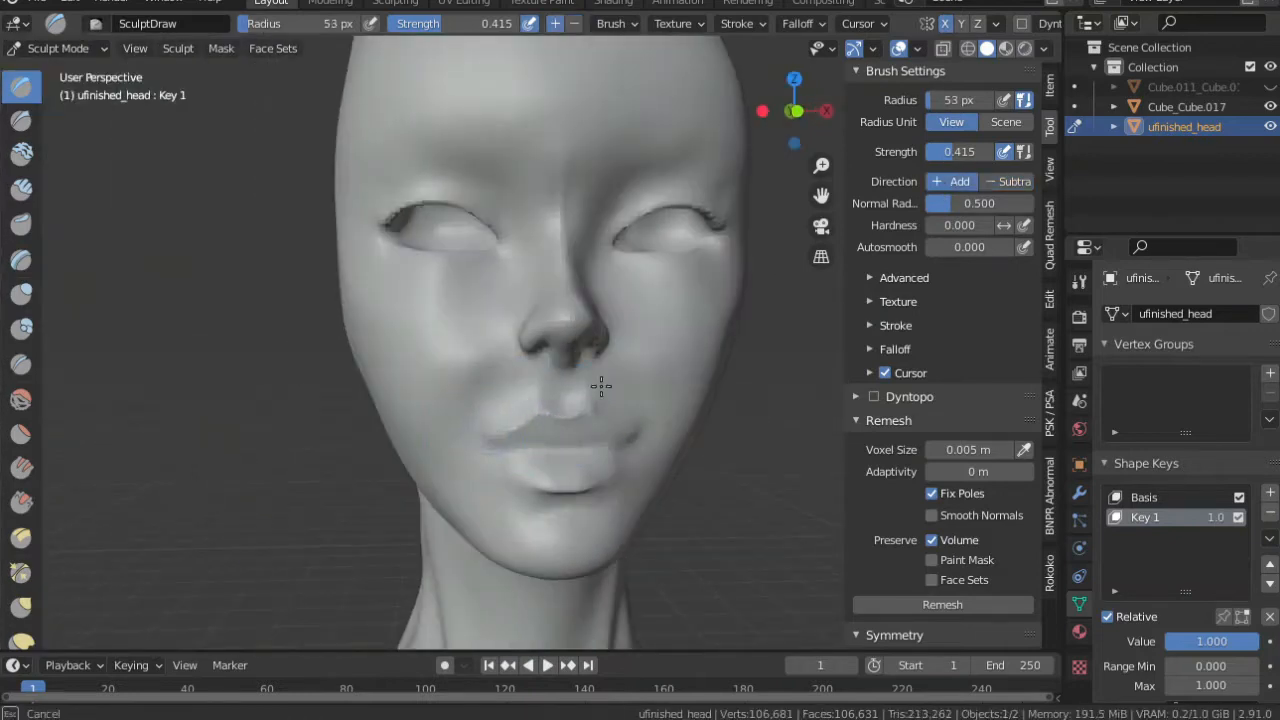
Step: Pull the lips into a new profile on Key 1, blend at 0.2, and clear the selection
left_click(22, 398)
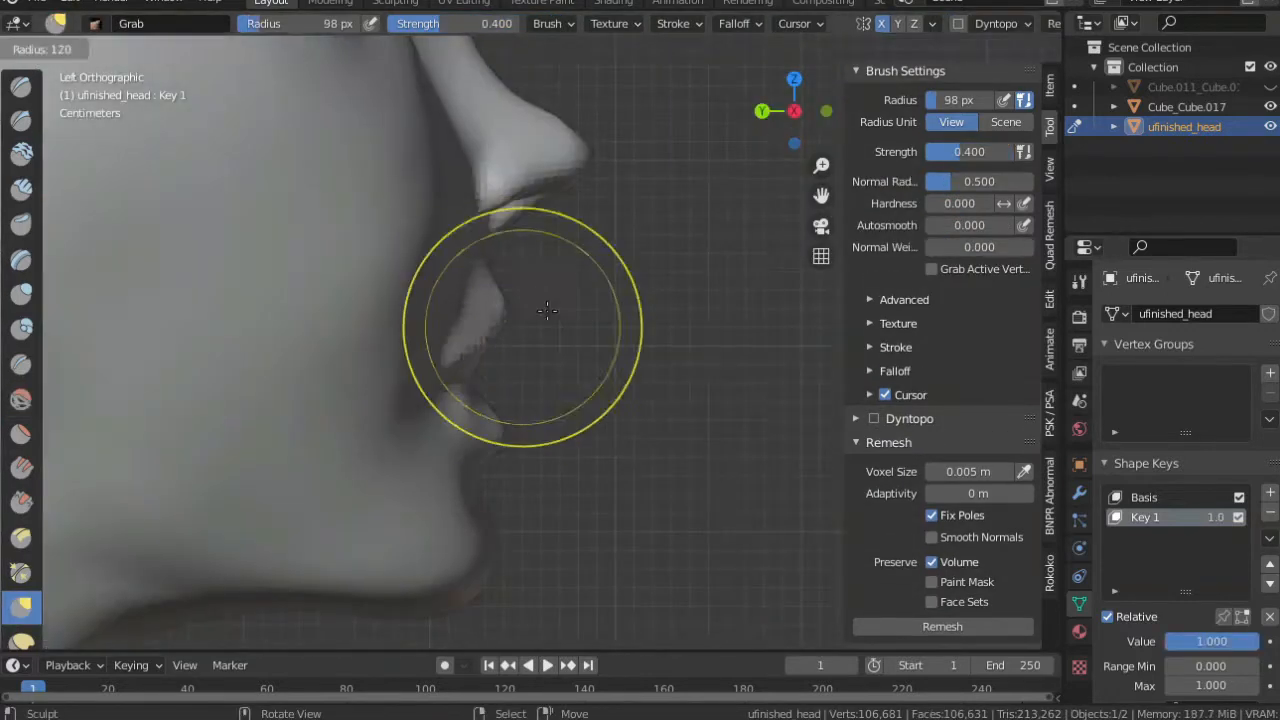
left_click_drag(547, 311, 490, 317)
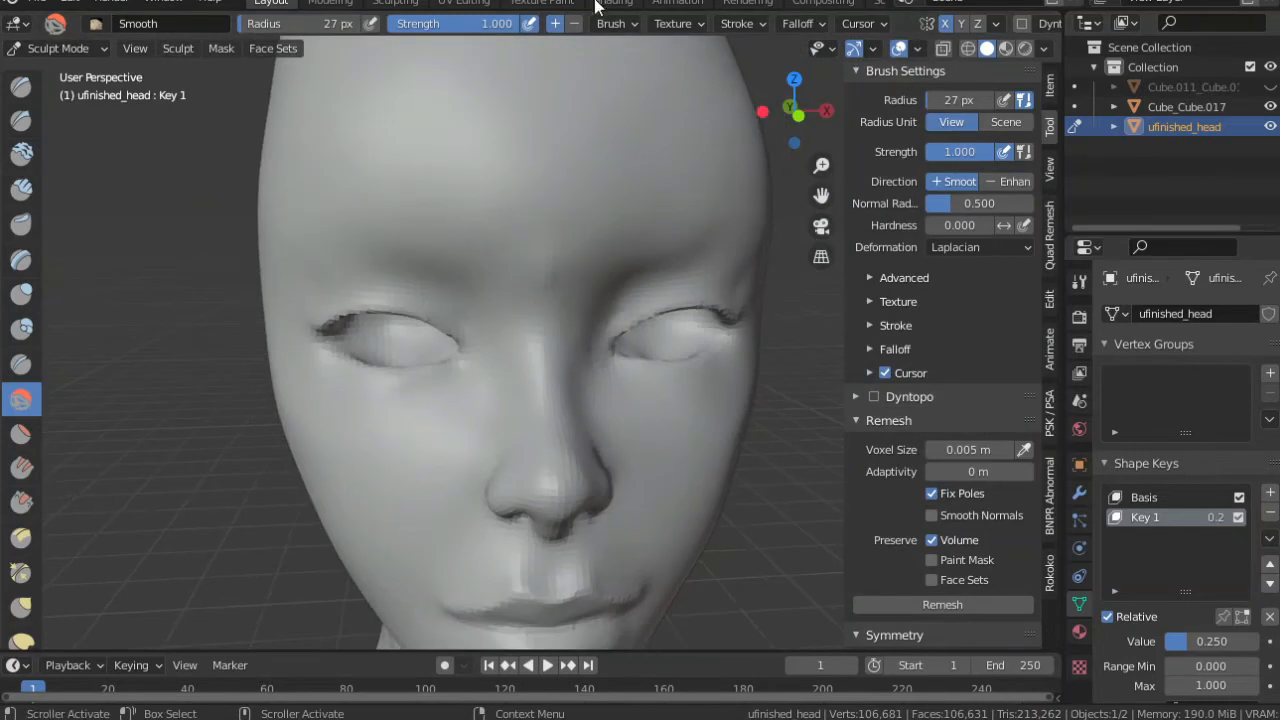
mouse_move(58, 185)
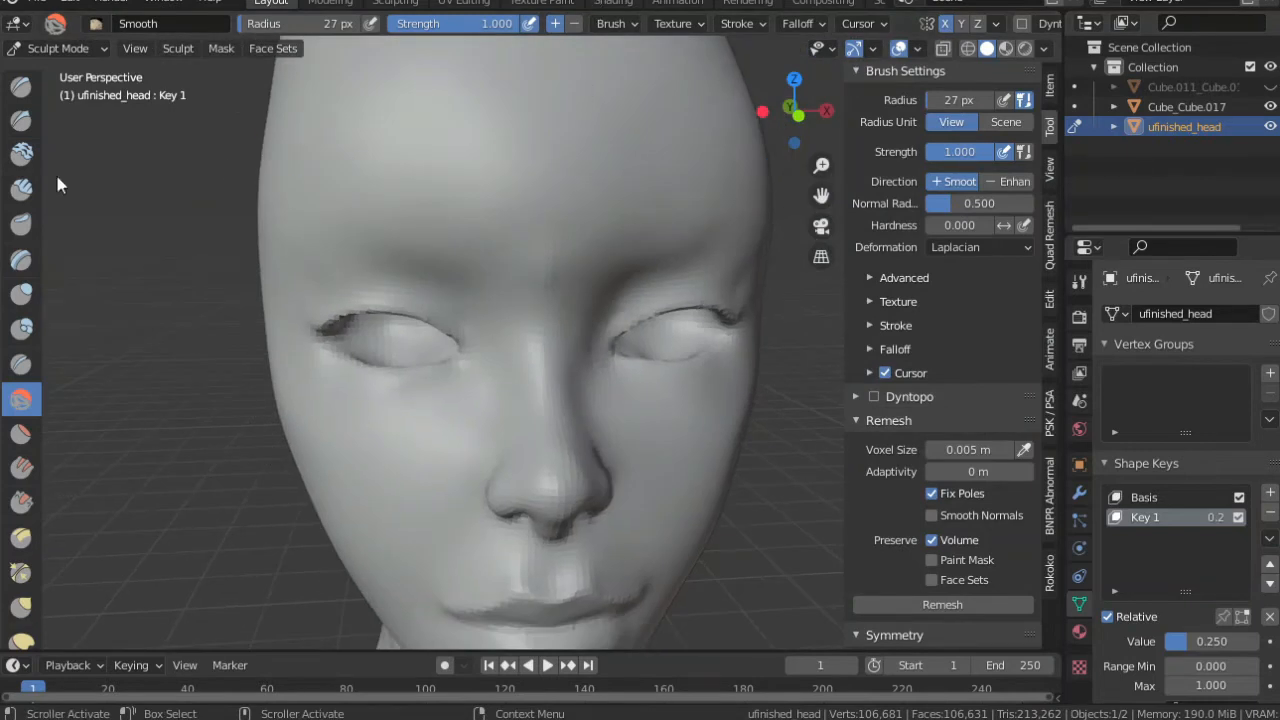
mouse_move(705, 472)
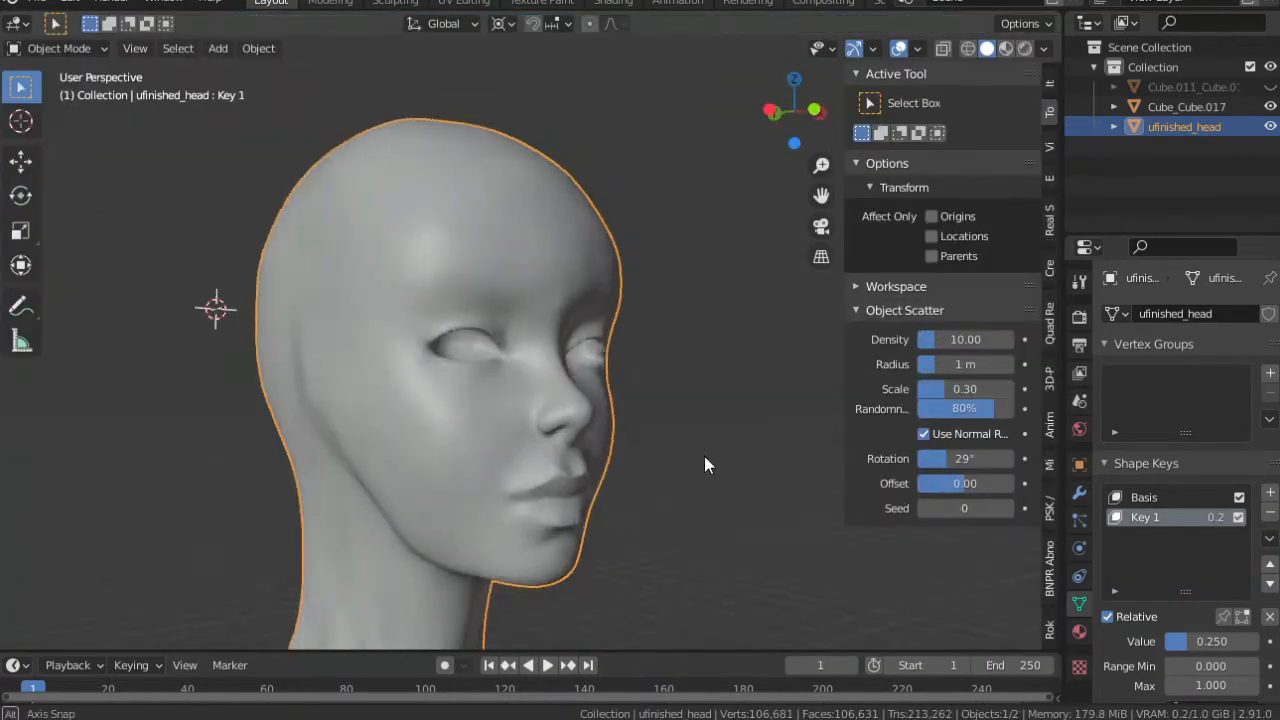
left_click(1270, 538)
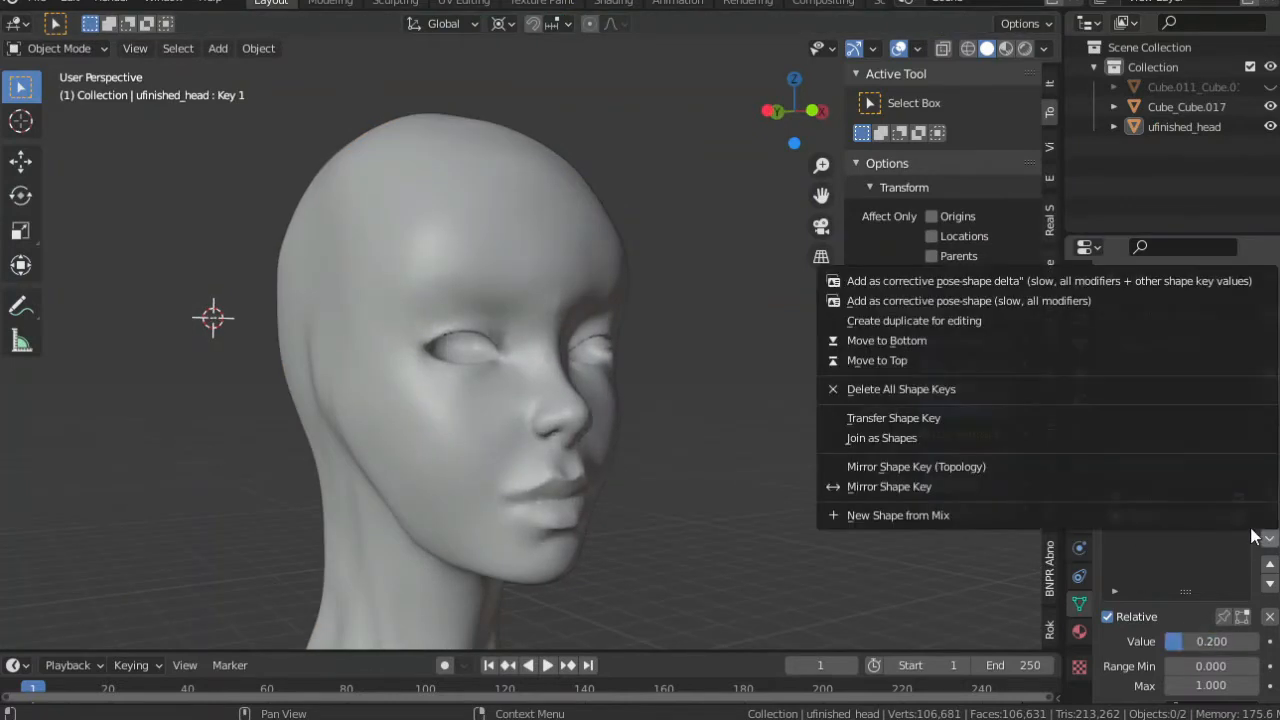
left_click(57, 48)
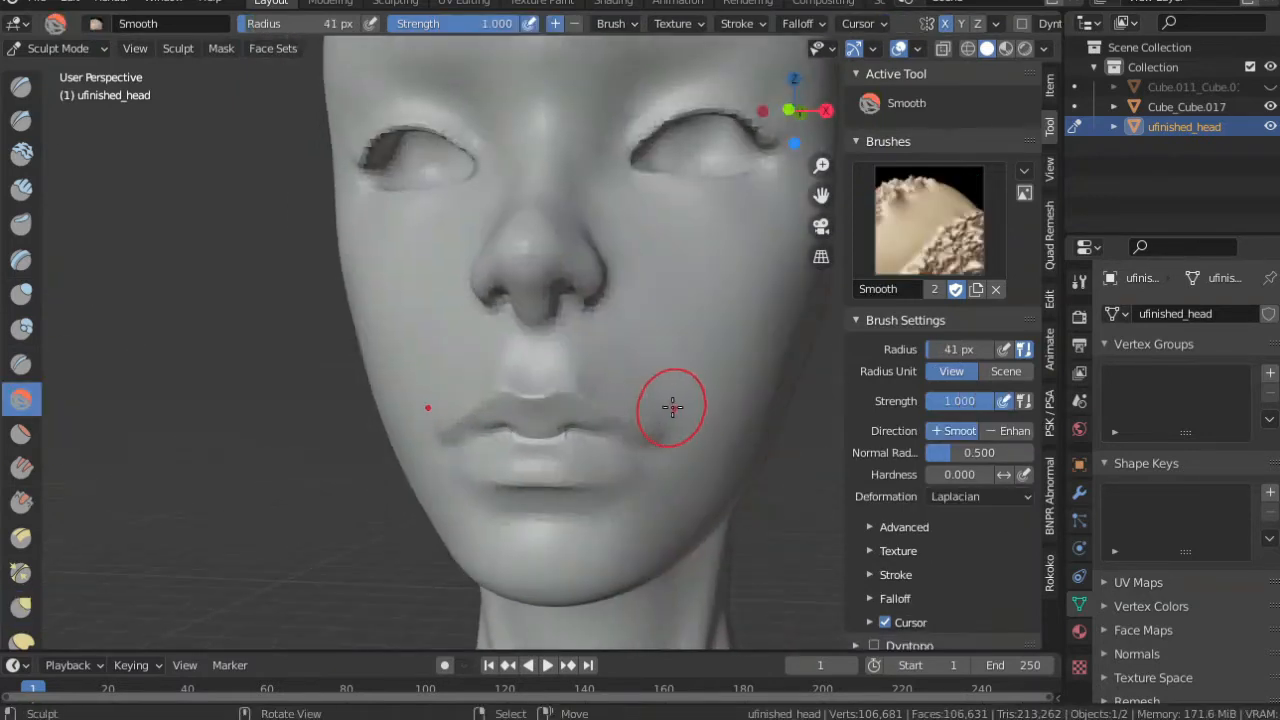
Step: Smooth the lips and mouth-corner cheeks with a 41 px, strength 1.0 Smooth brush
left_click(22, 416)
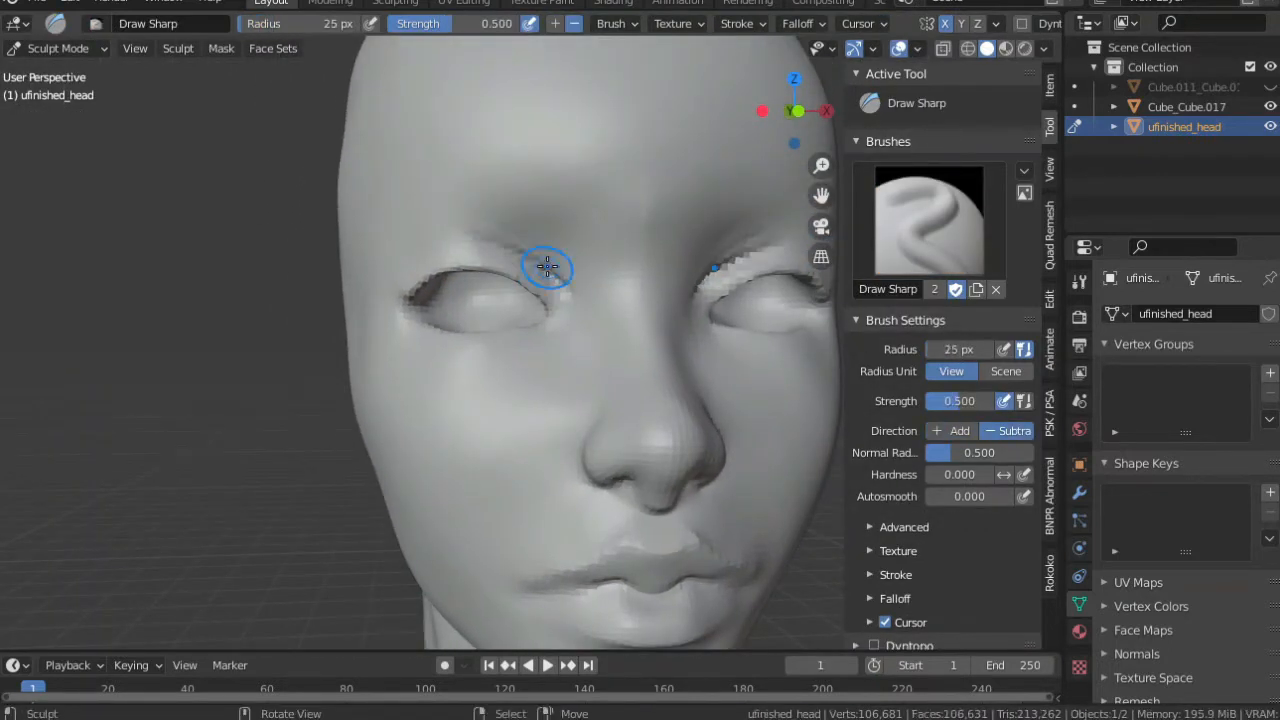
Step: Carve and deepen the upper eyelid creases, then remesh at 0.002 m voxel size
left_click_drag(548, 267, 585, 218)
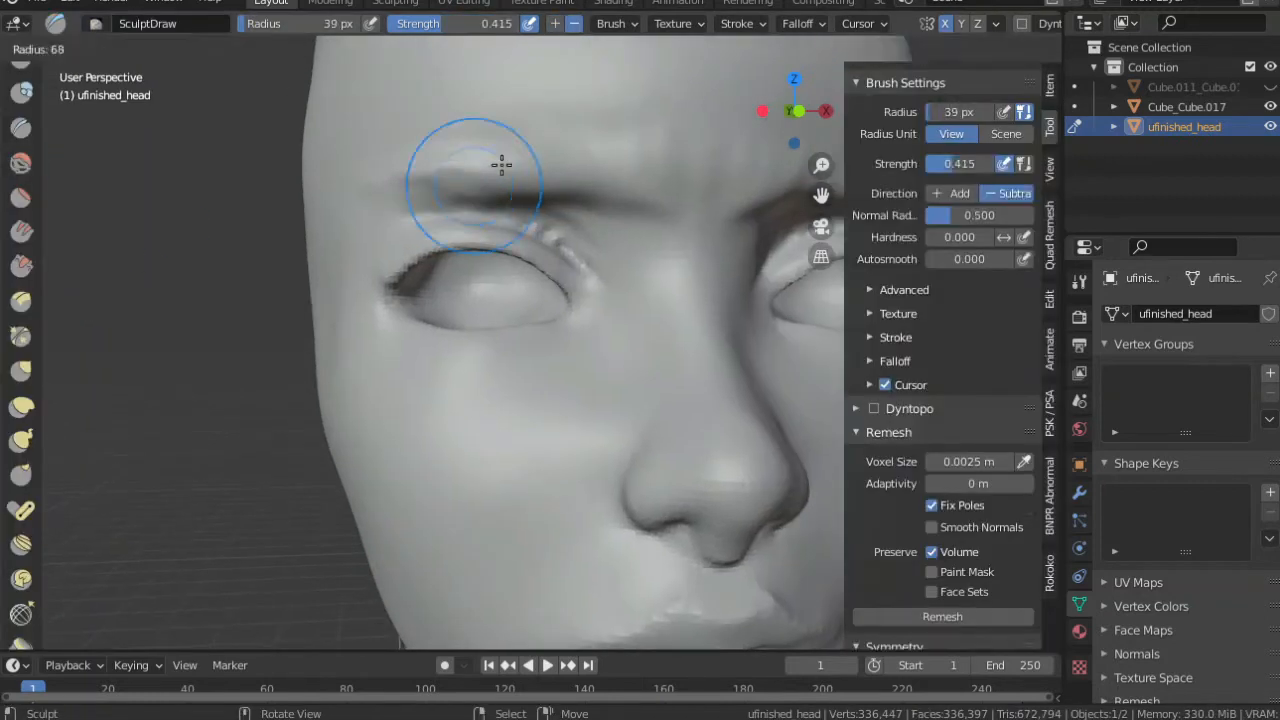
left_click(21, 161)
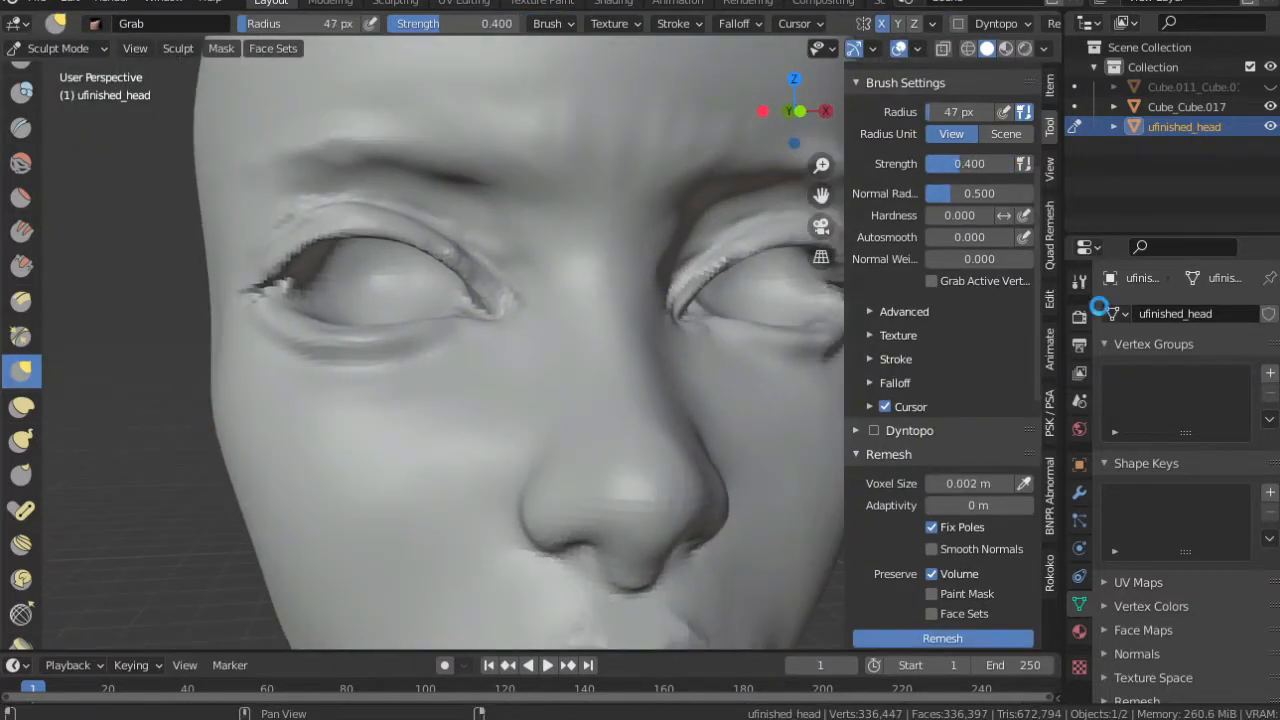
left_click(22, 127)
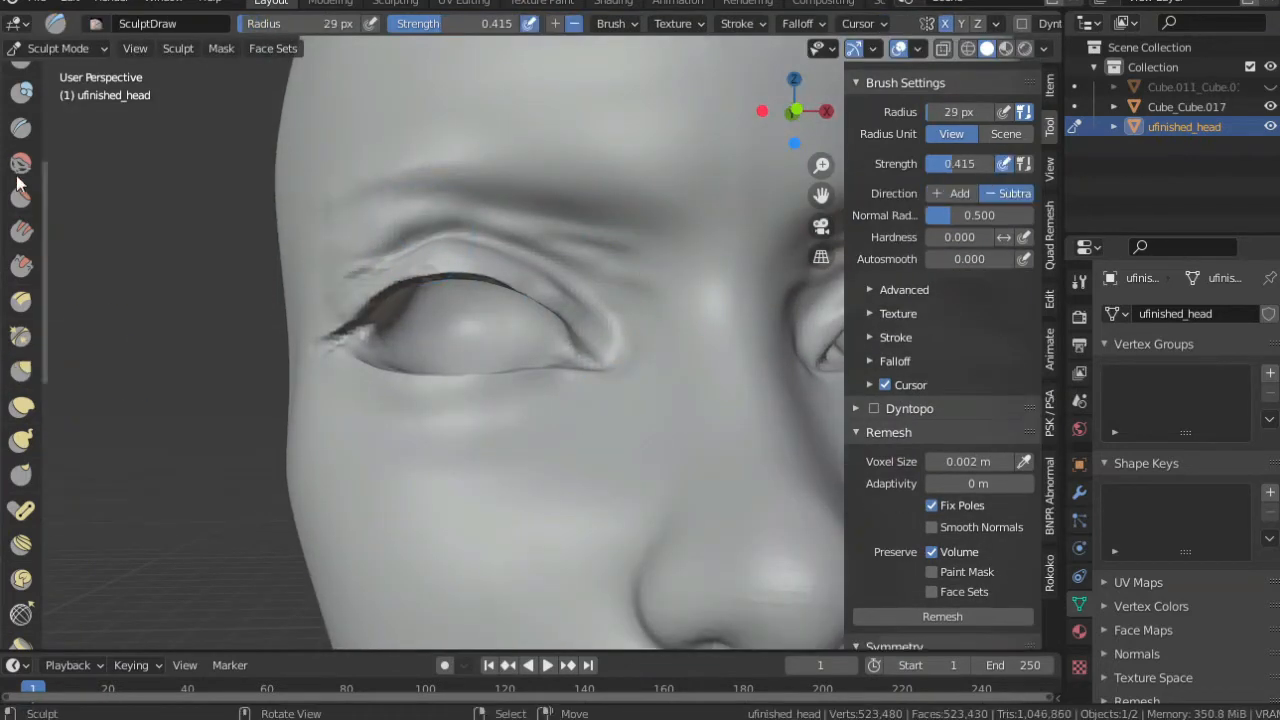
Step: Switch to the Draw Sharp brush to sharpen the eyelid edge around the sphere eyeball
left_click(21, 162)
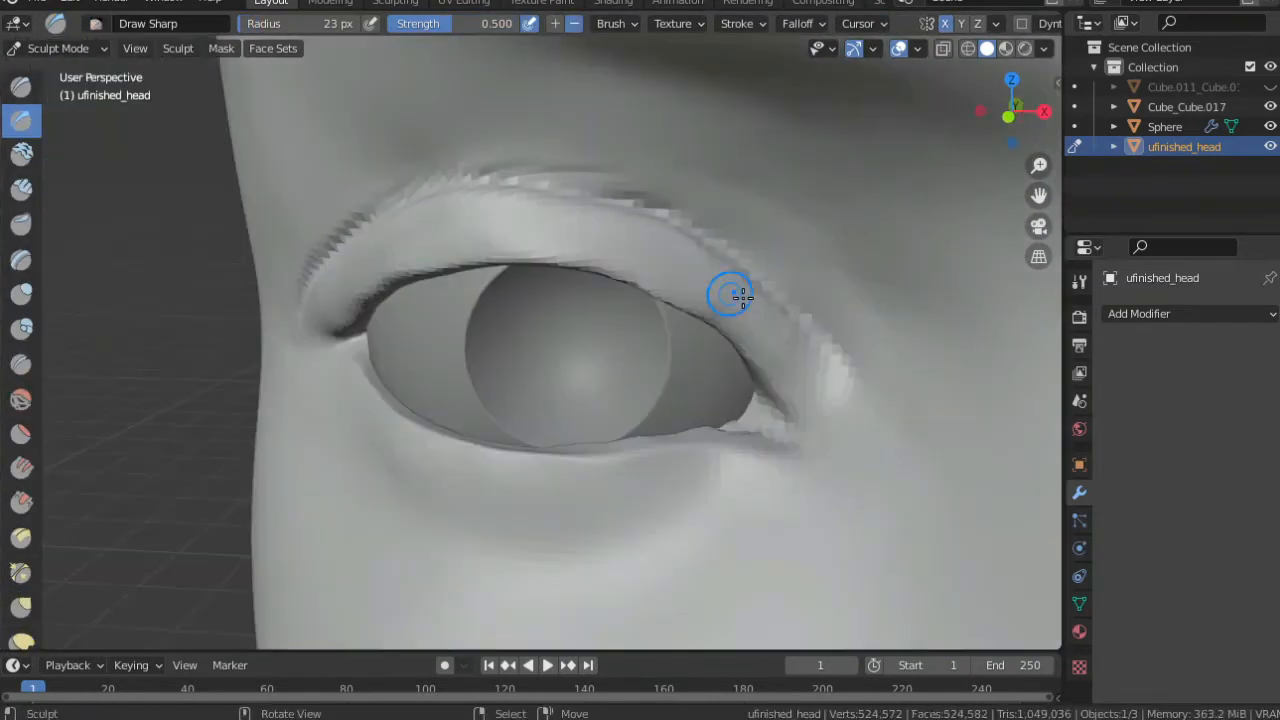
Step: Sharpen the upper eyelid edge, build up the brow between the eyes, and grab-reshape the cheek
left_click(22, 398)
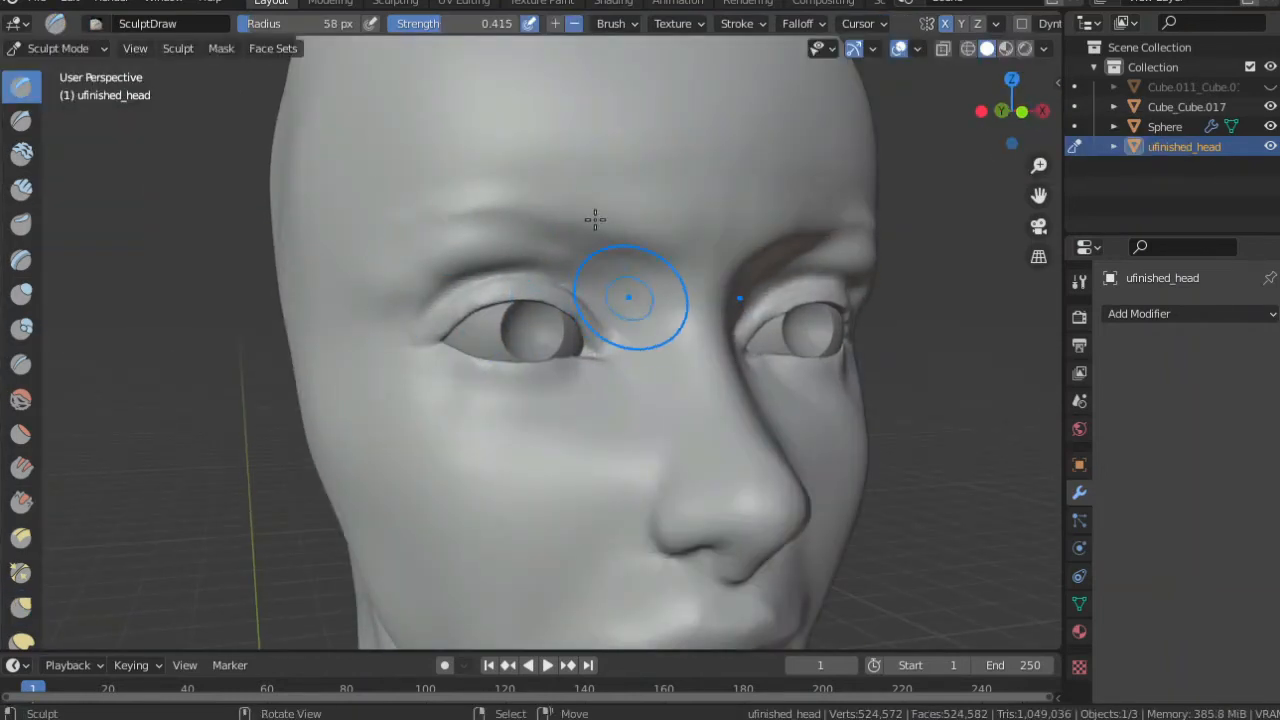
left_click(21, 398)
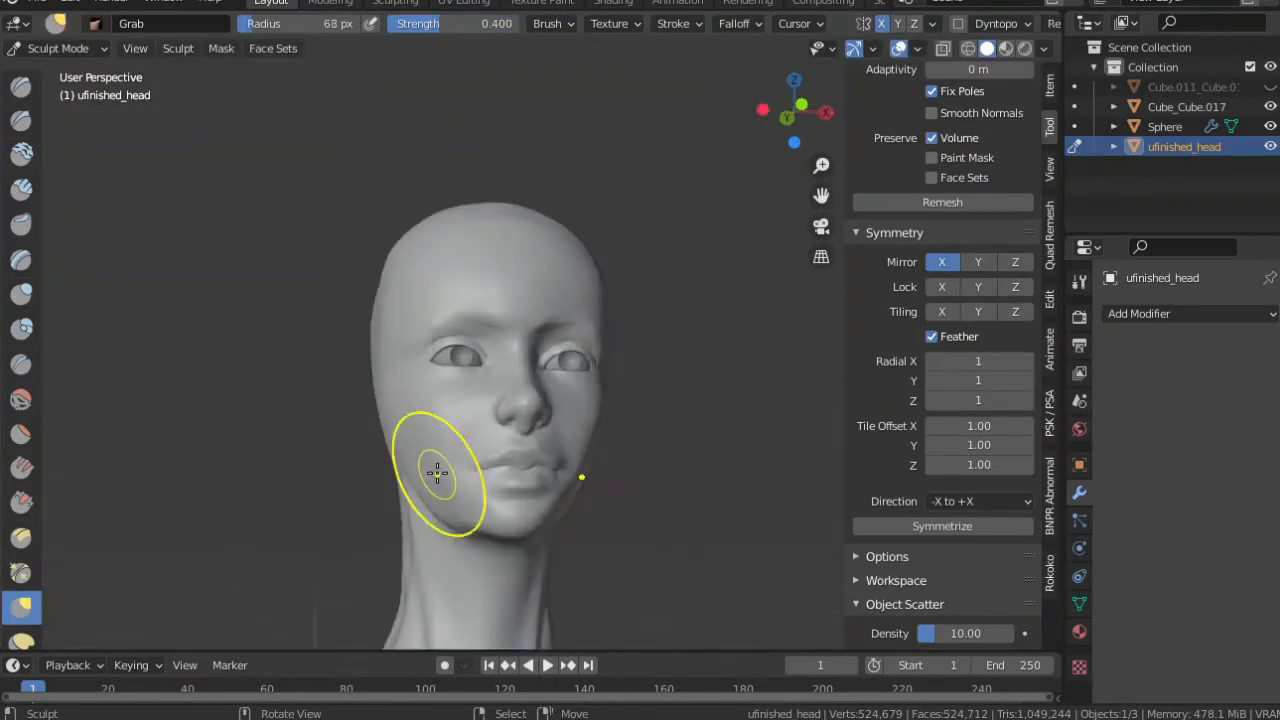
left_click(57, 48)
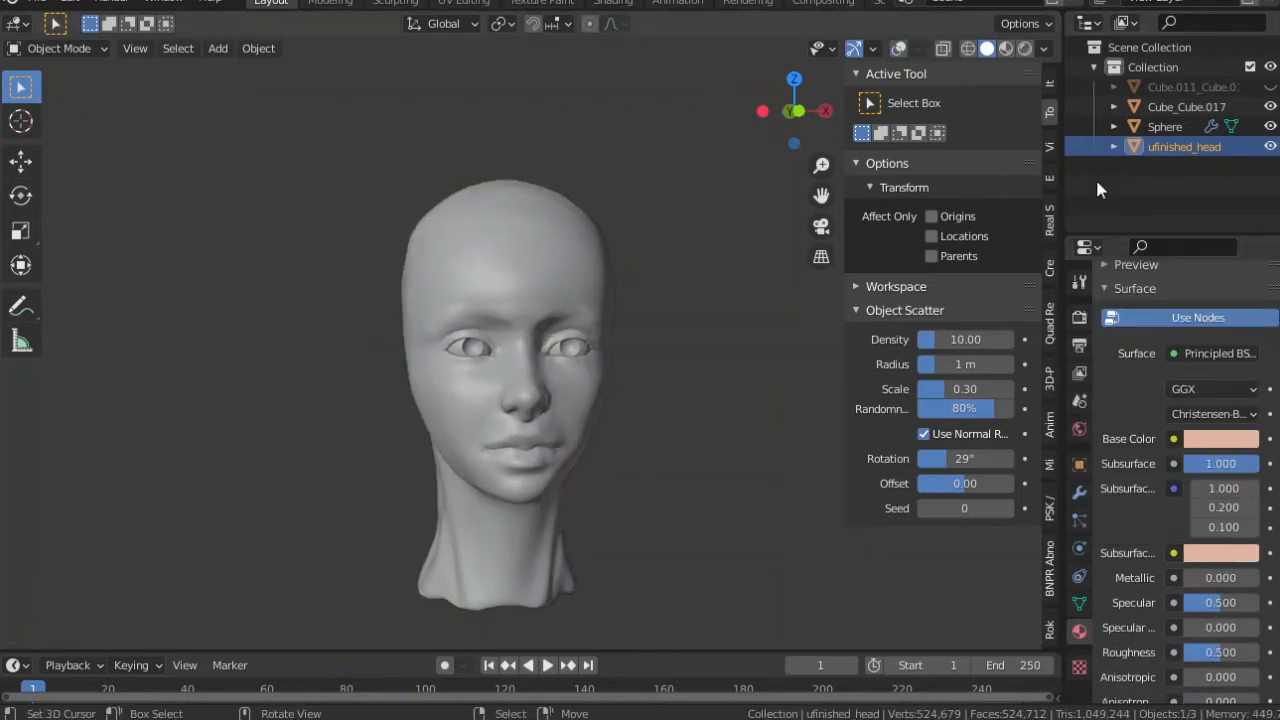
Step: Preview the head in Material Preview and set the skin material's Subsurface to 0.150
left_click(1165, 126)
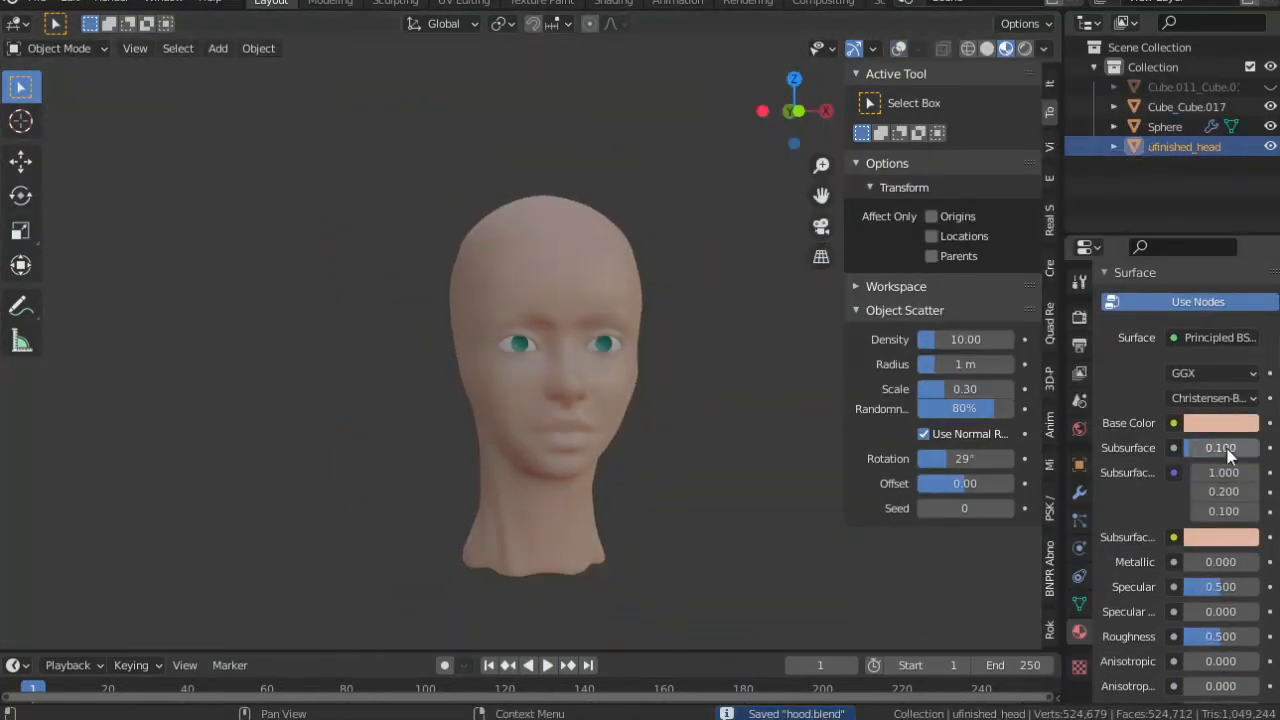
left_click(1044, 48)
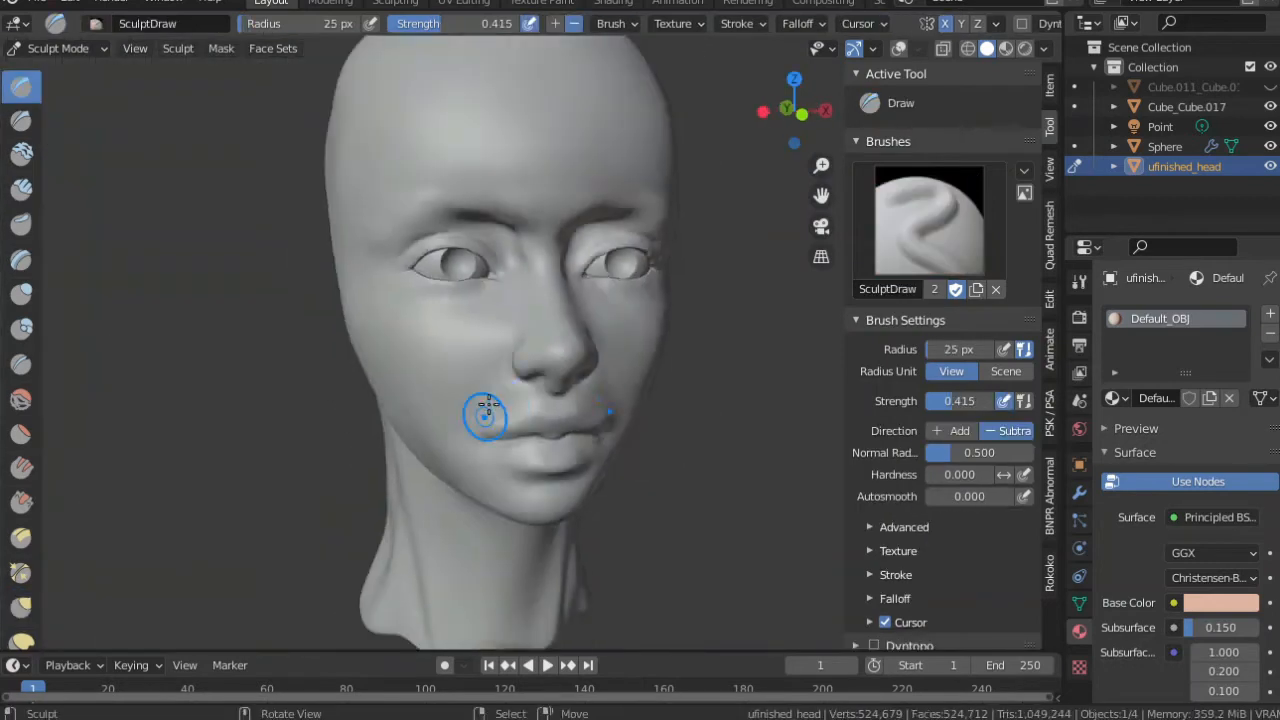
Step: Shape the mouth corner and reshape the nose tip with the Grab brush
left_click(22, 323)
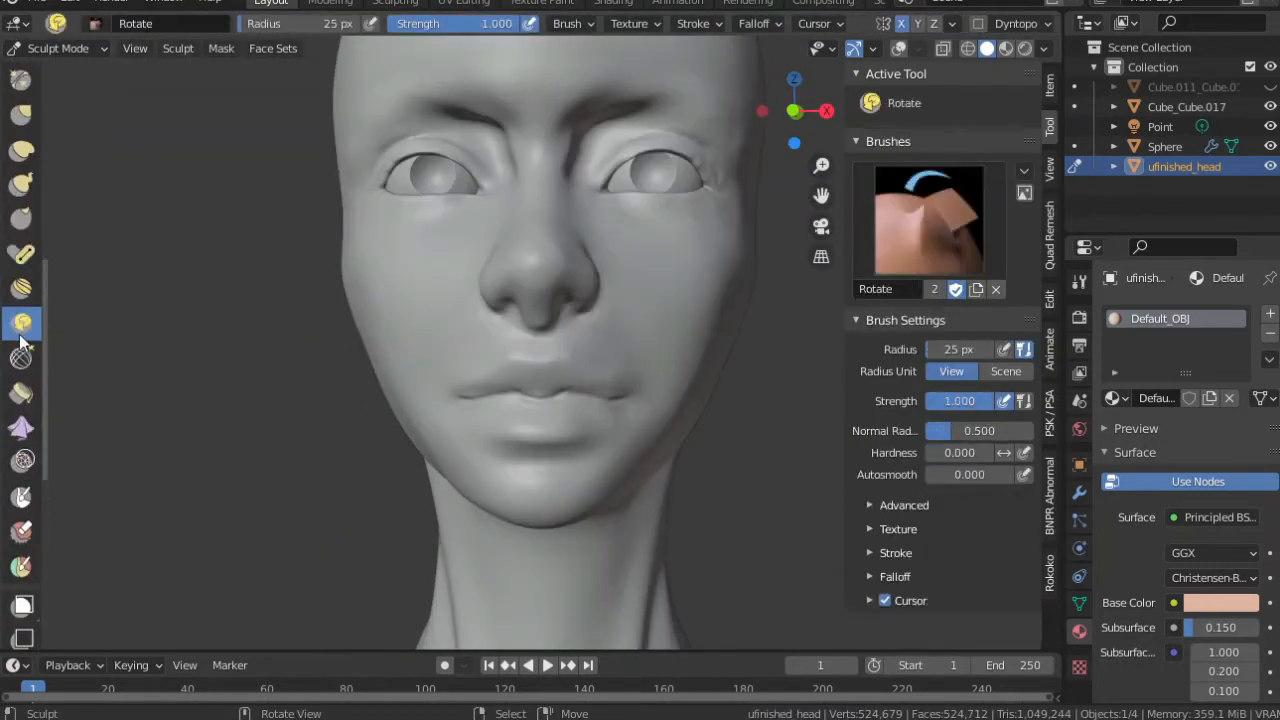
left_click(22, 265)
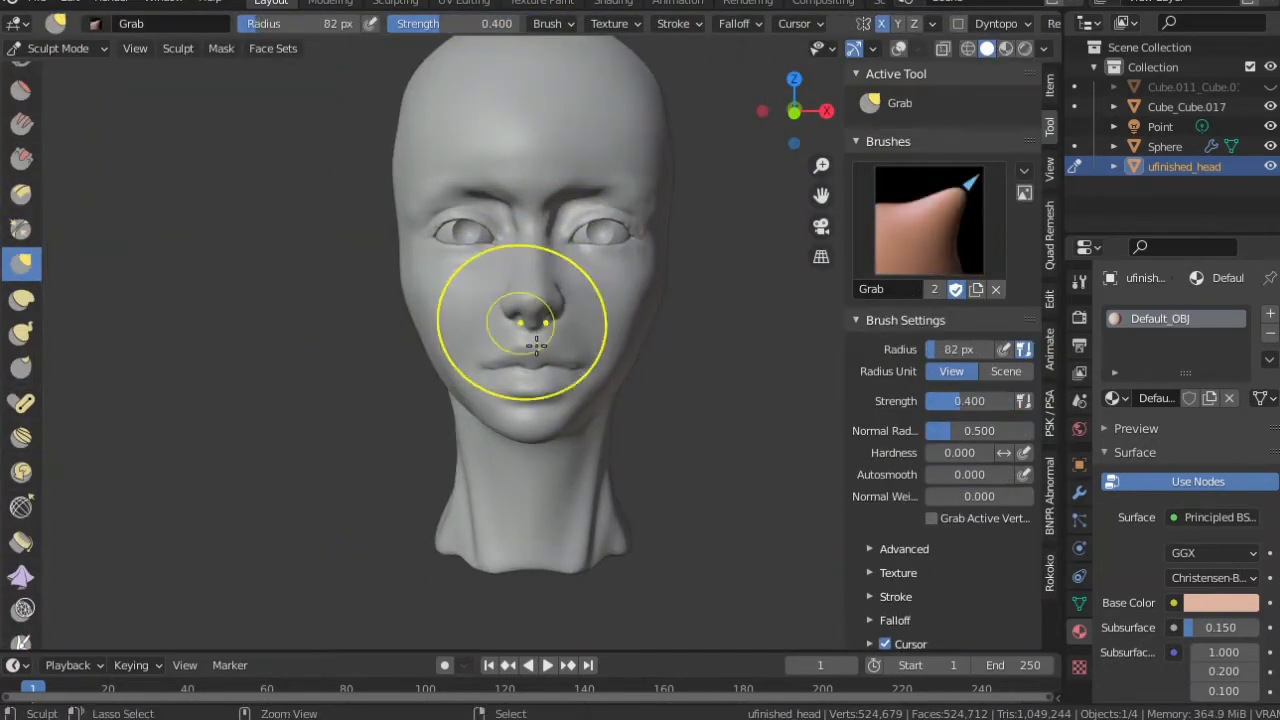
left_click(22, 264)
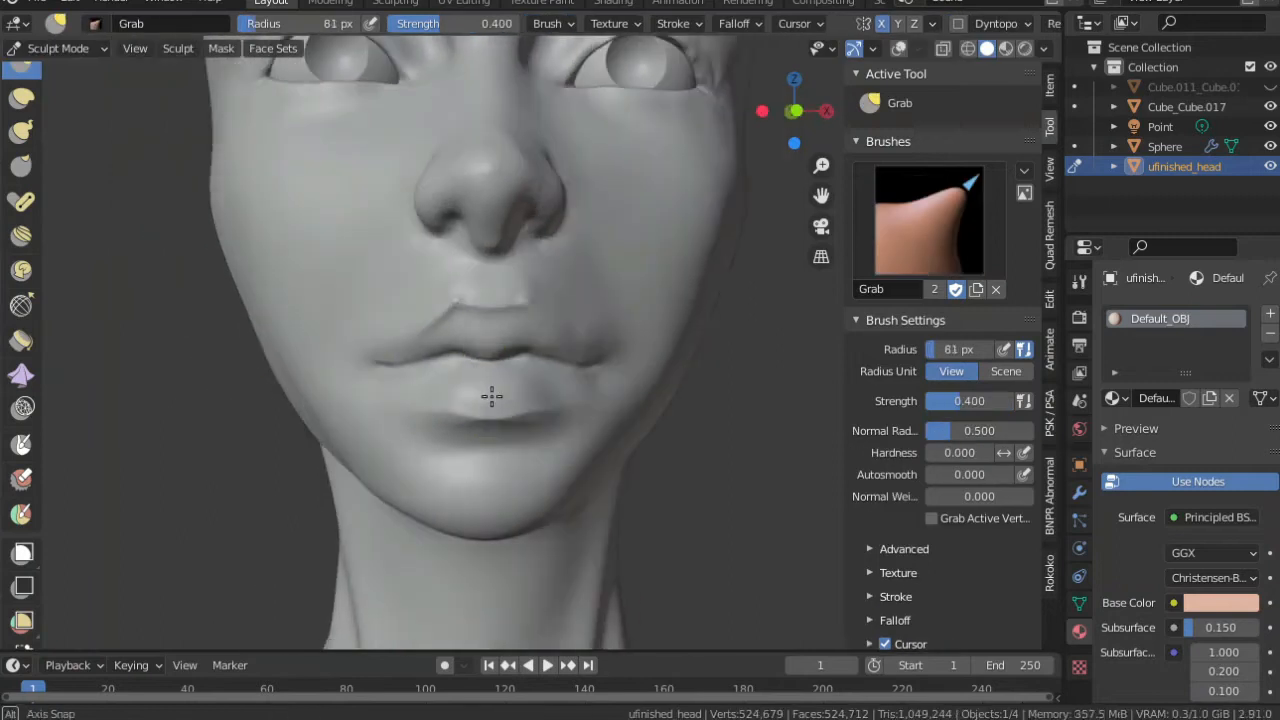
Step: Push the lower lip into shape, build up the chin, and sharpen the upper eyelid line
left_click_drag(490, 400, 585, 345)
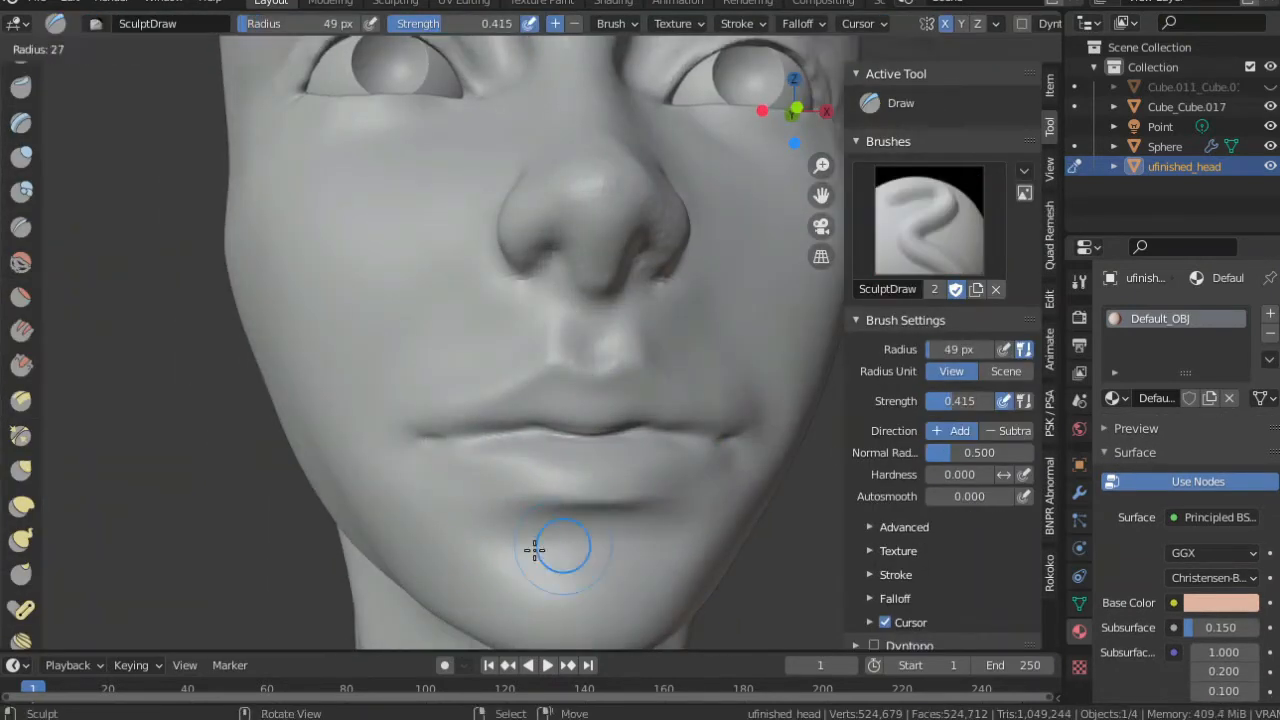
left_click(22, 262)
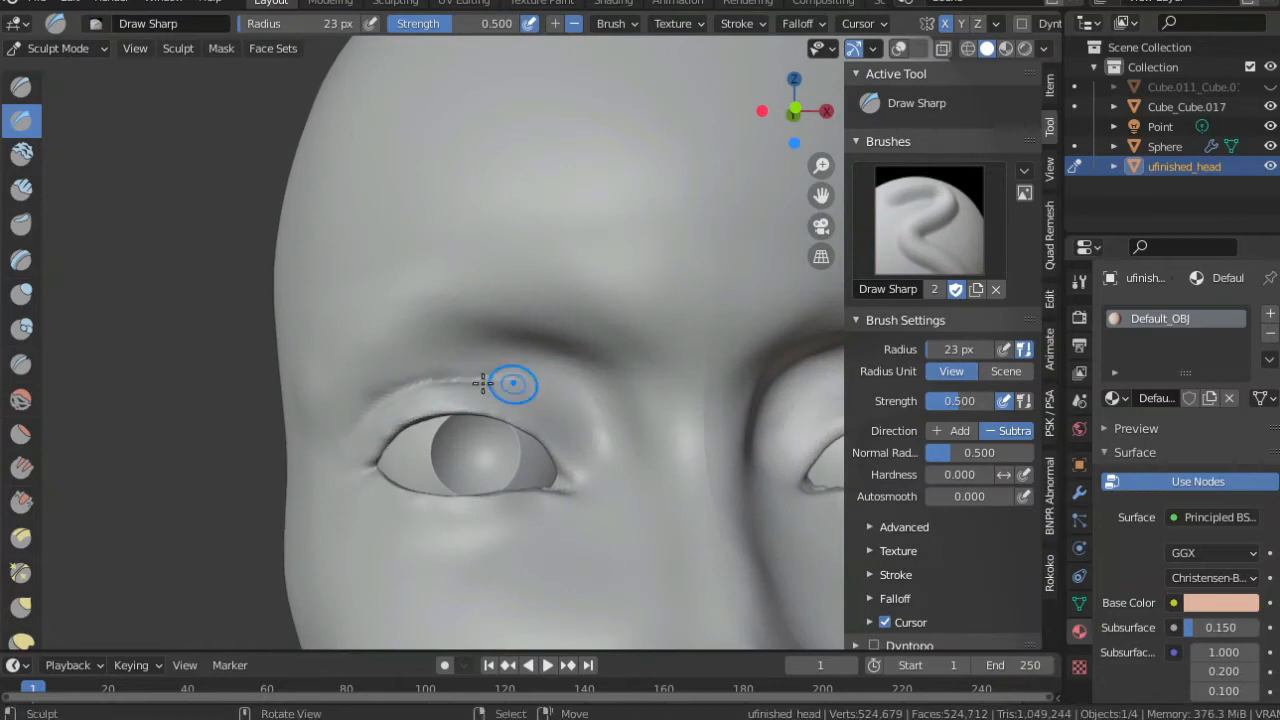
left_click(22, 398)
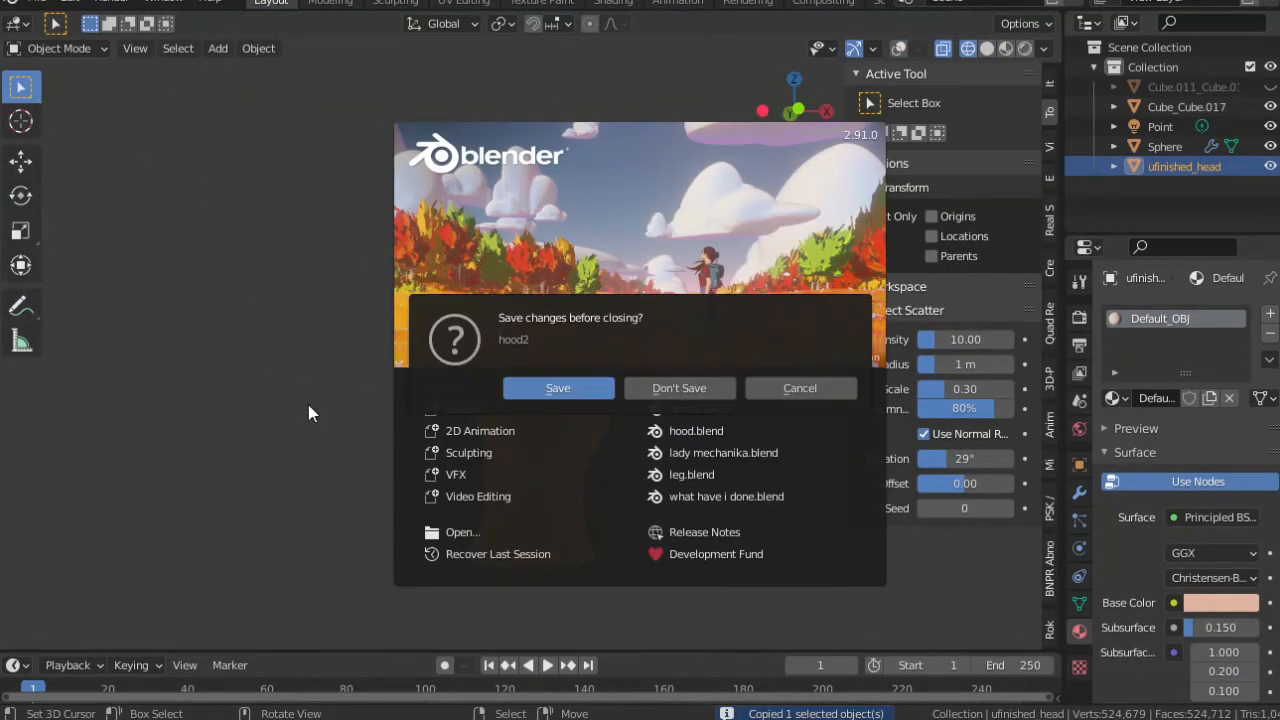
Step: Dismiss the save prompt, set the shape key influence to 0.400, and resume sculpting
left_click(679, 388)
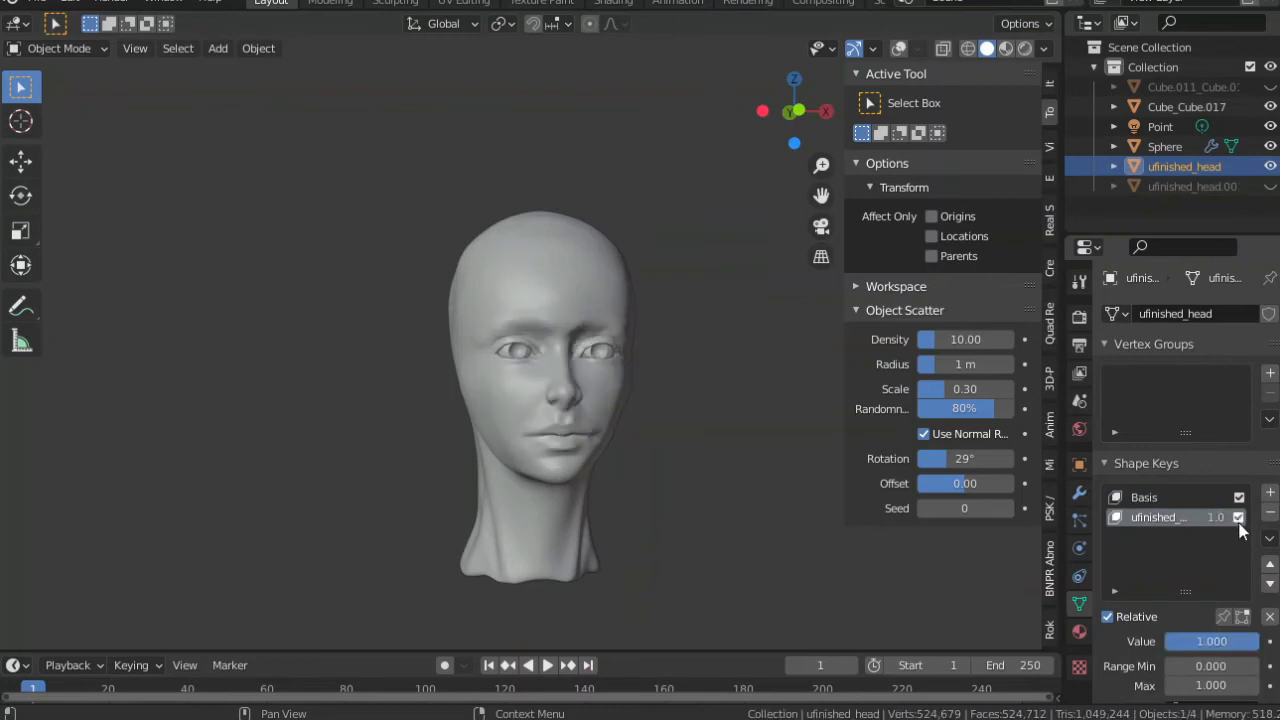
left_click_drag(1240, 641, 1180, 641)
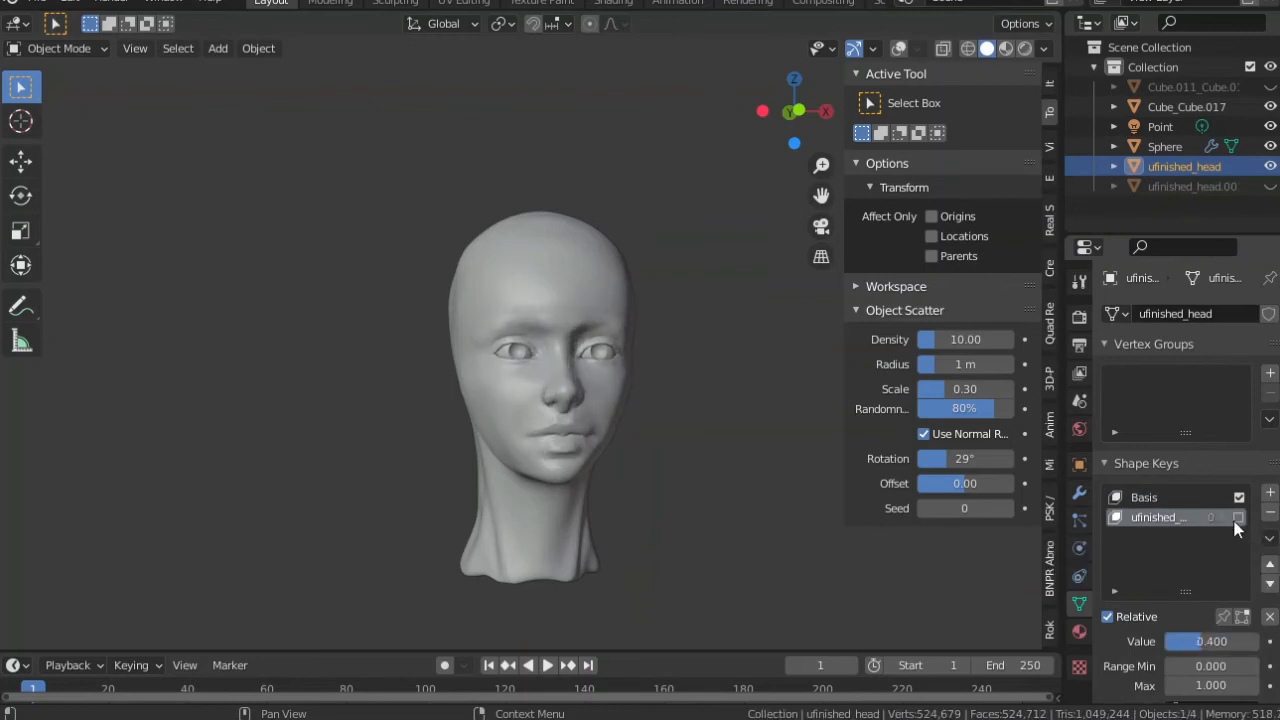
left_click(57, 48)
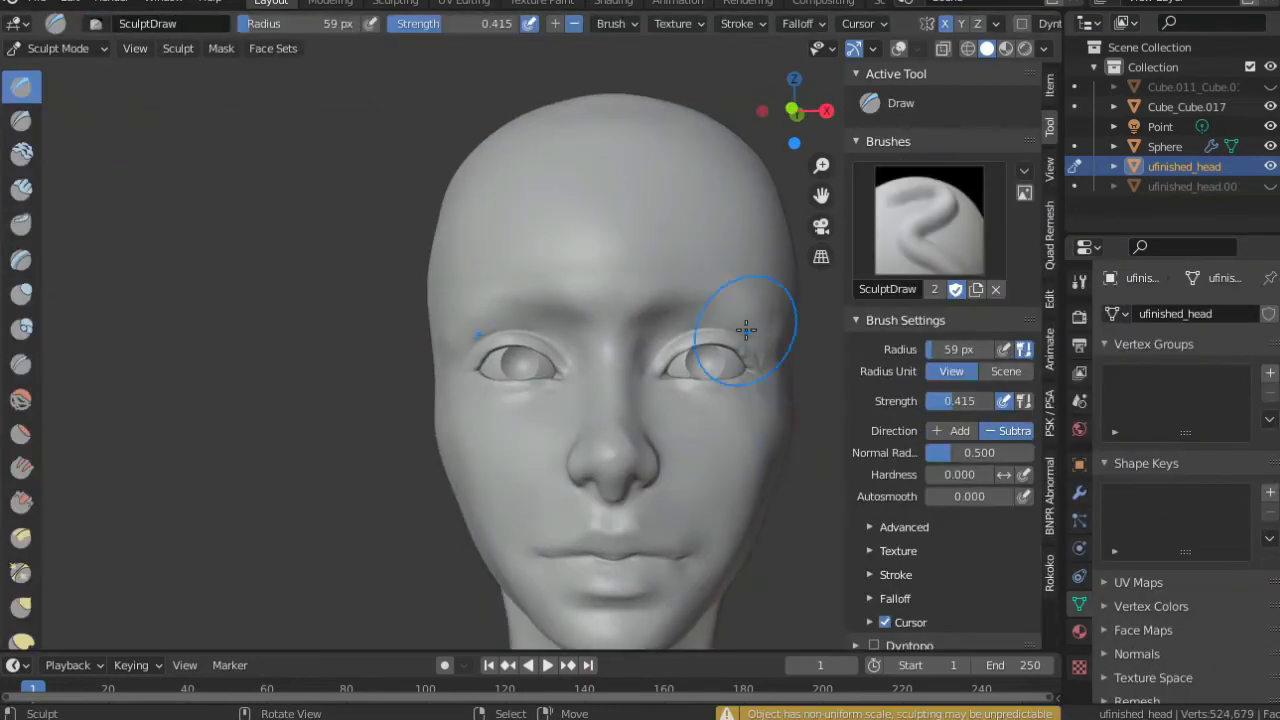